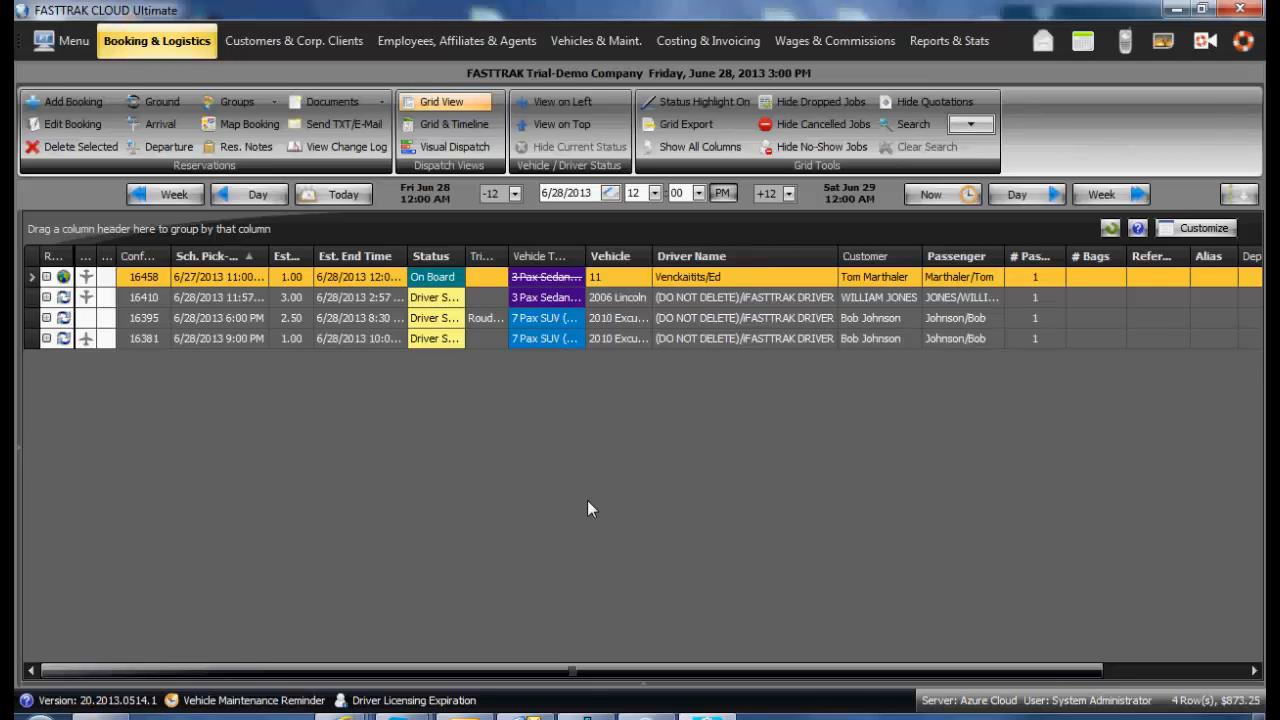
mouse_move(584, 554)
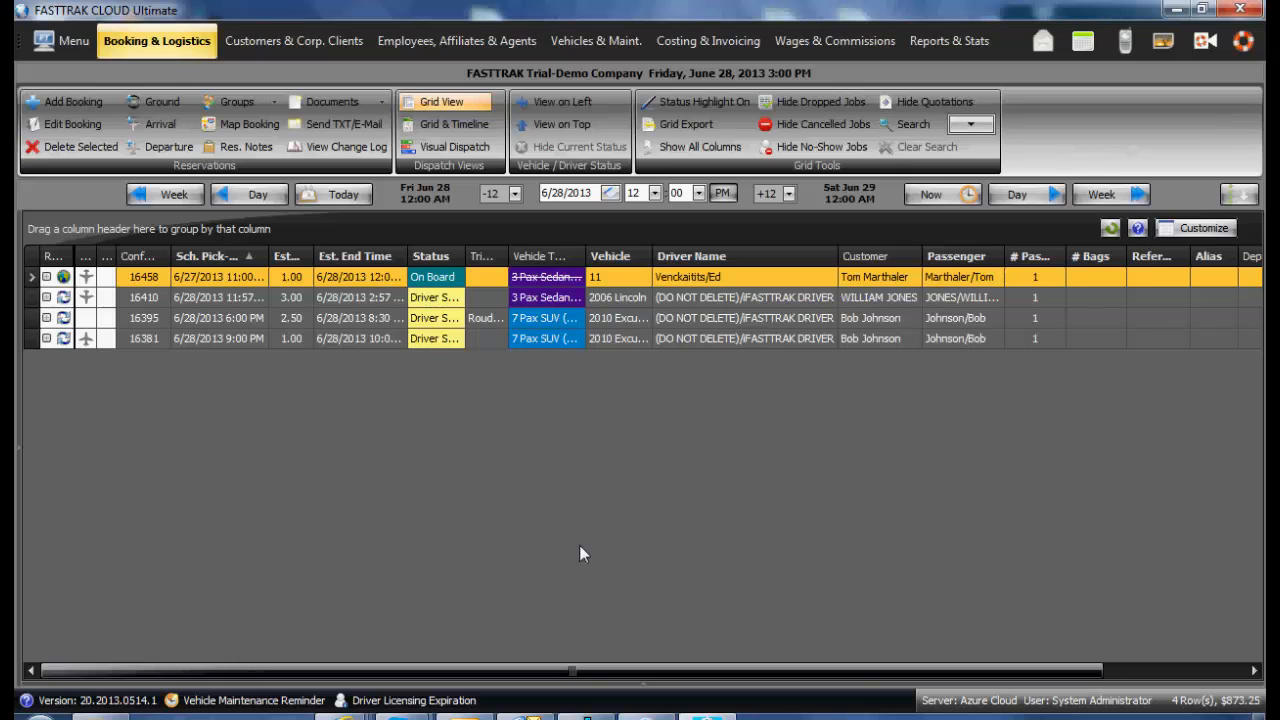
mouse_move(308, 483)
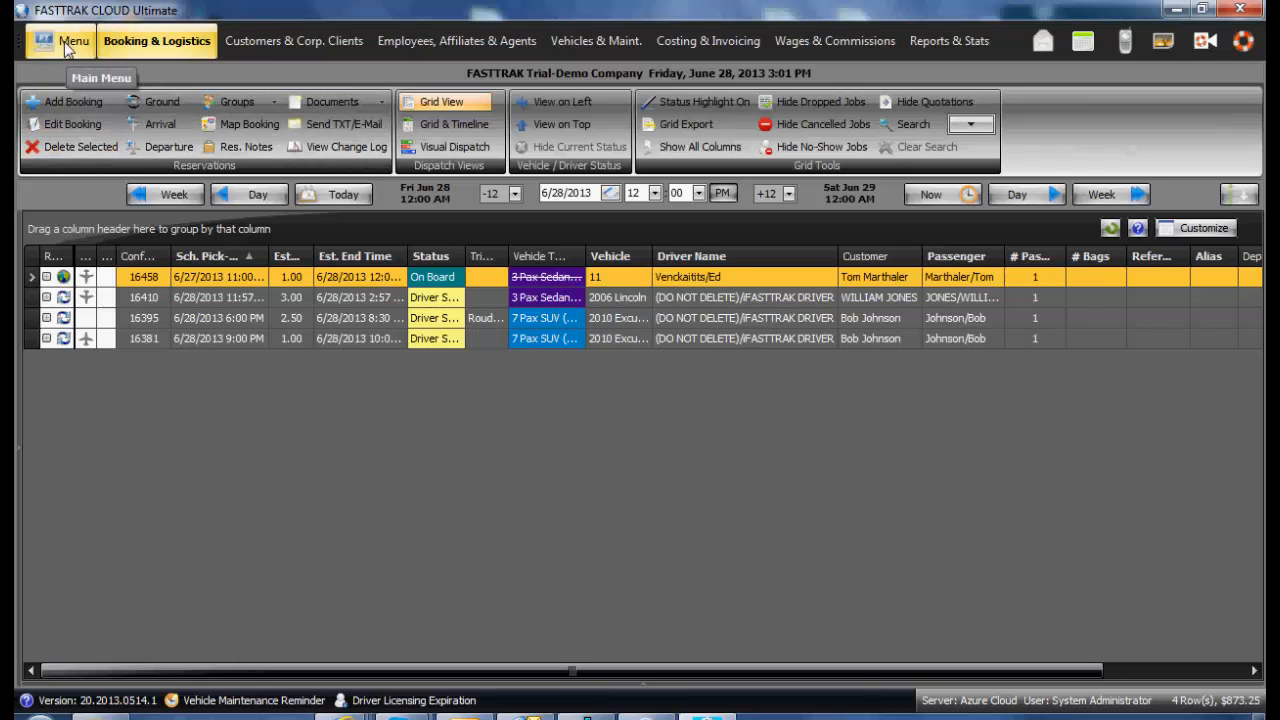
Open System Global Settings from the Menu's System, Company & Security Setup submenu
left_click(73, 41)
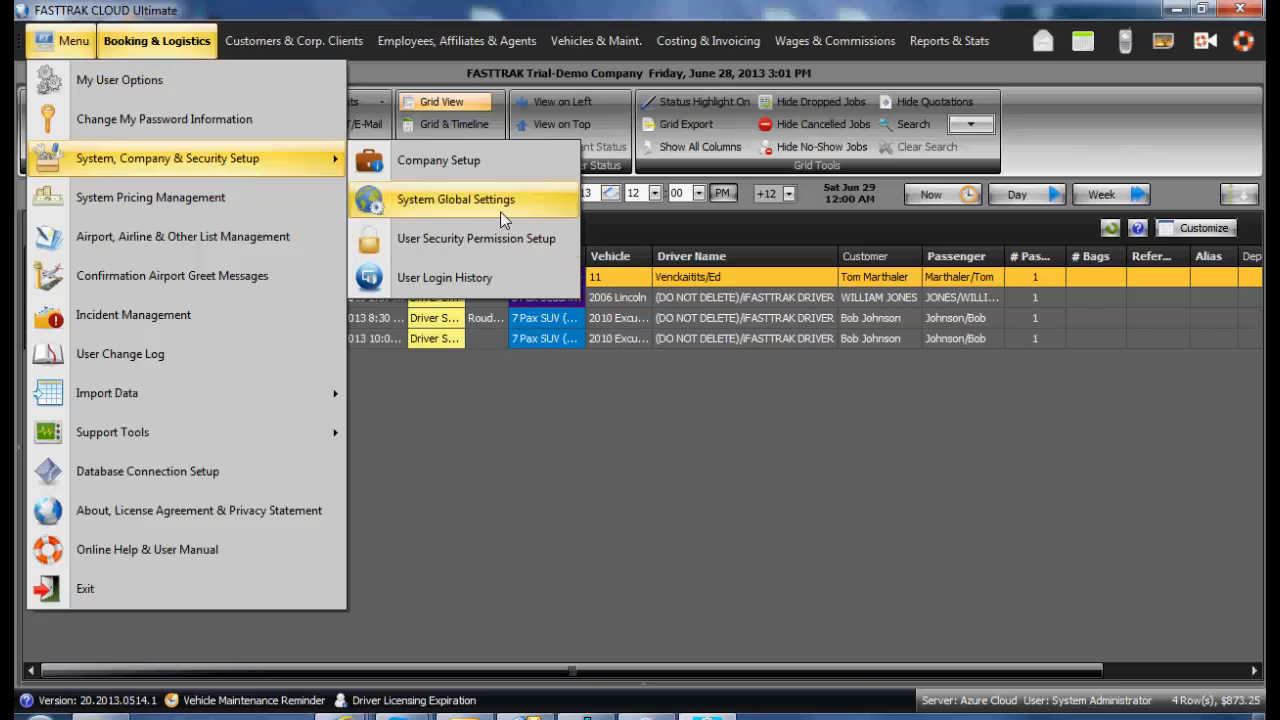
left_click(455, 199)
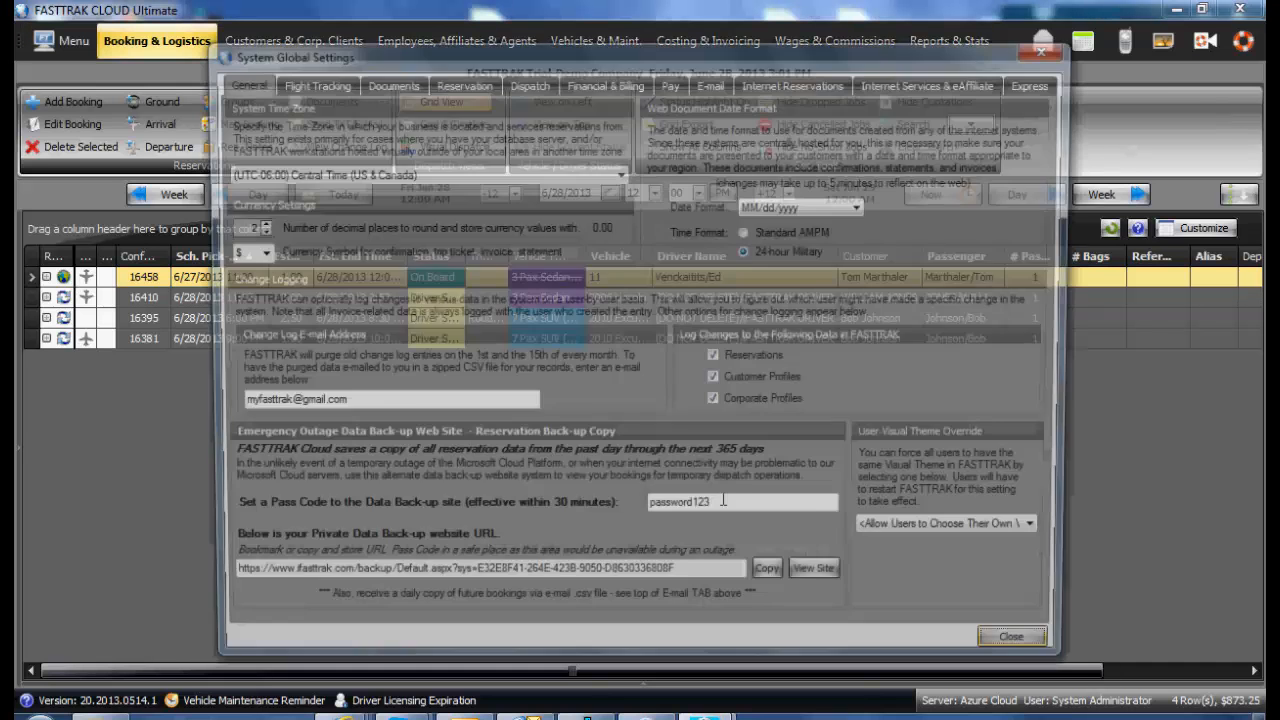
Switch to the Financial & Billing tab to review invoice, late-fee and deposit defaults
left_click(604, 81)
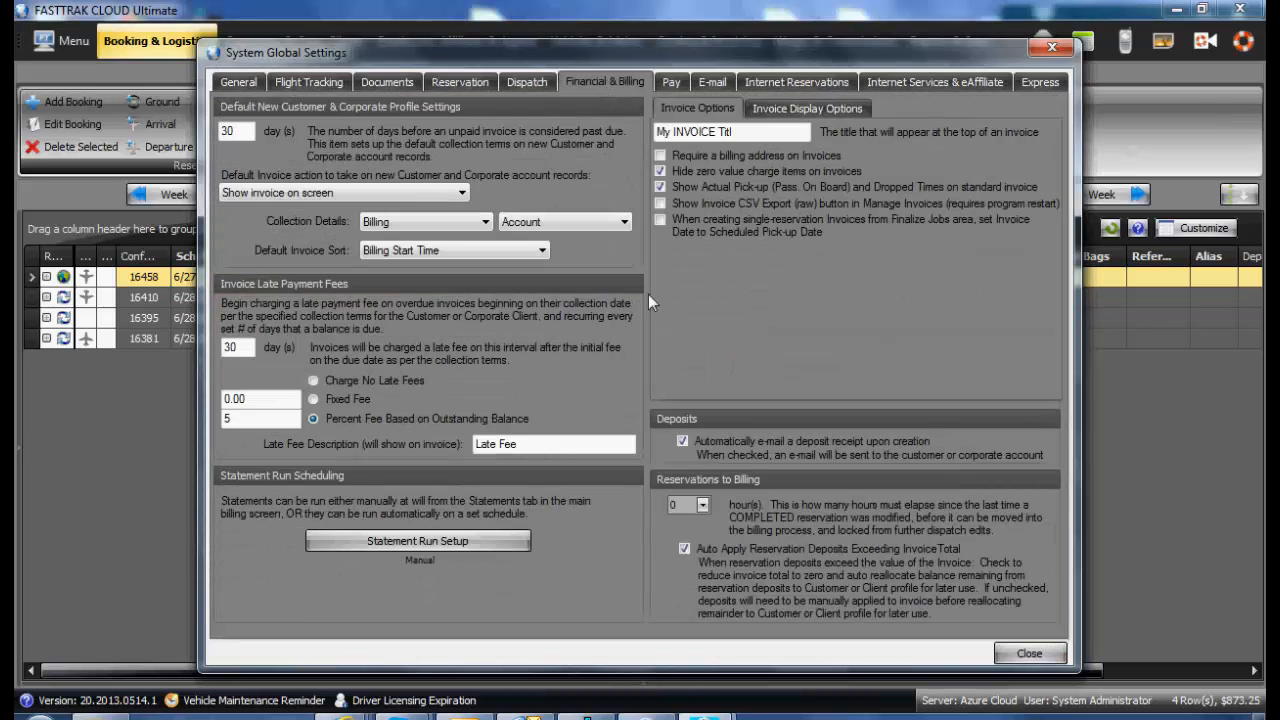
mouse_move(367, 150)
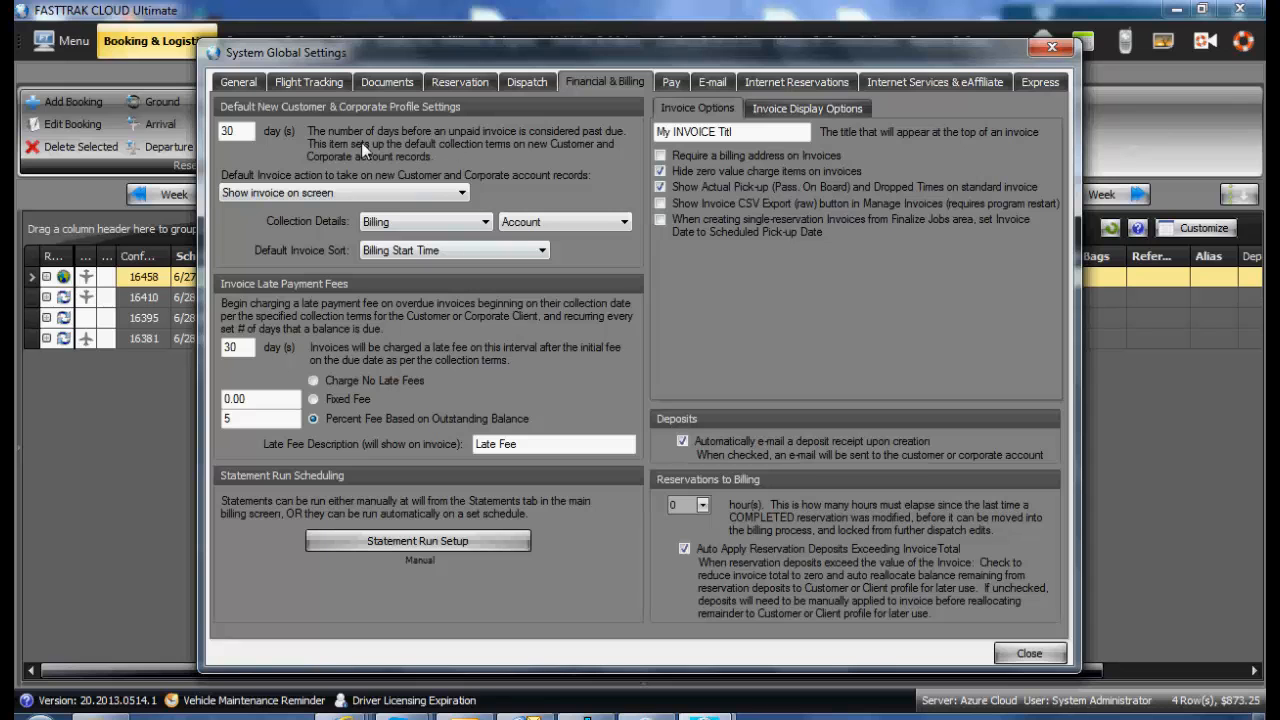
mouse_move(285, 150)
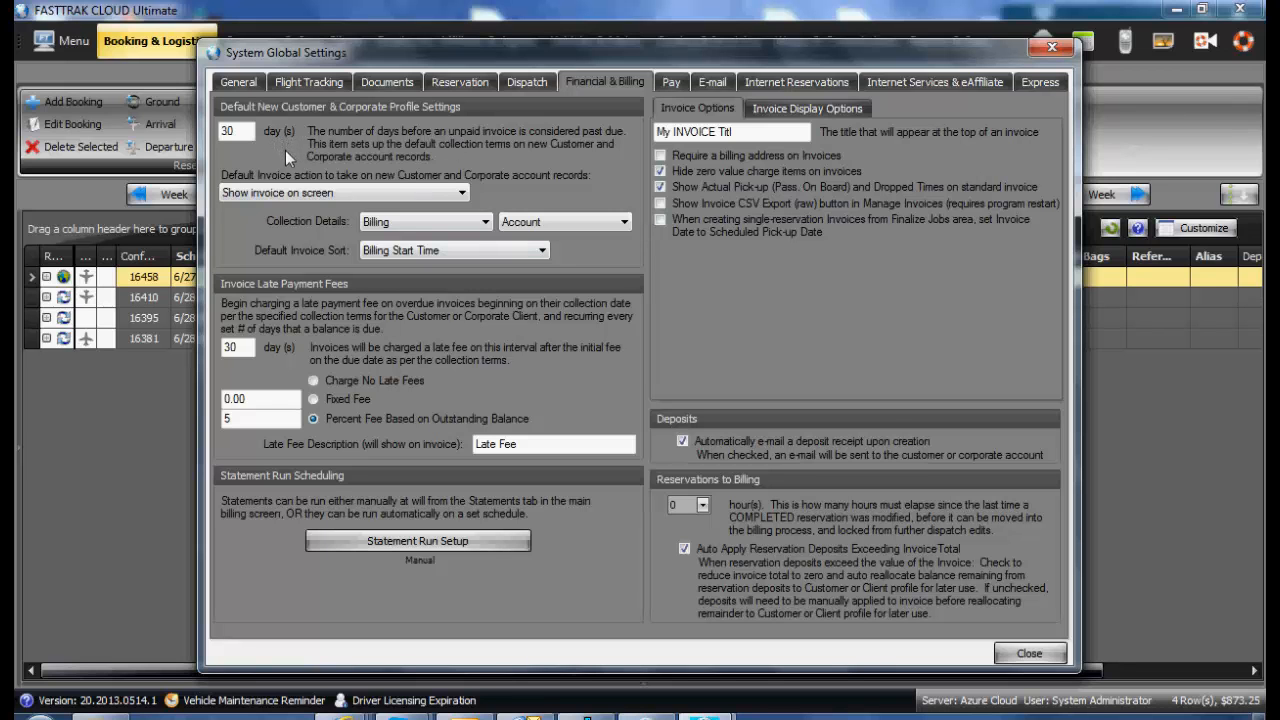
mouse_move(278, 160)
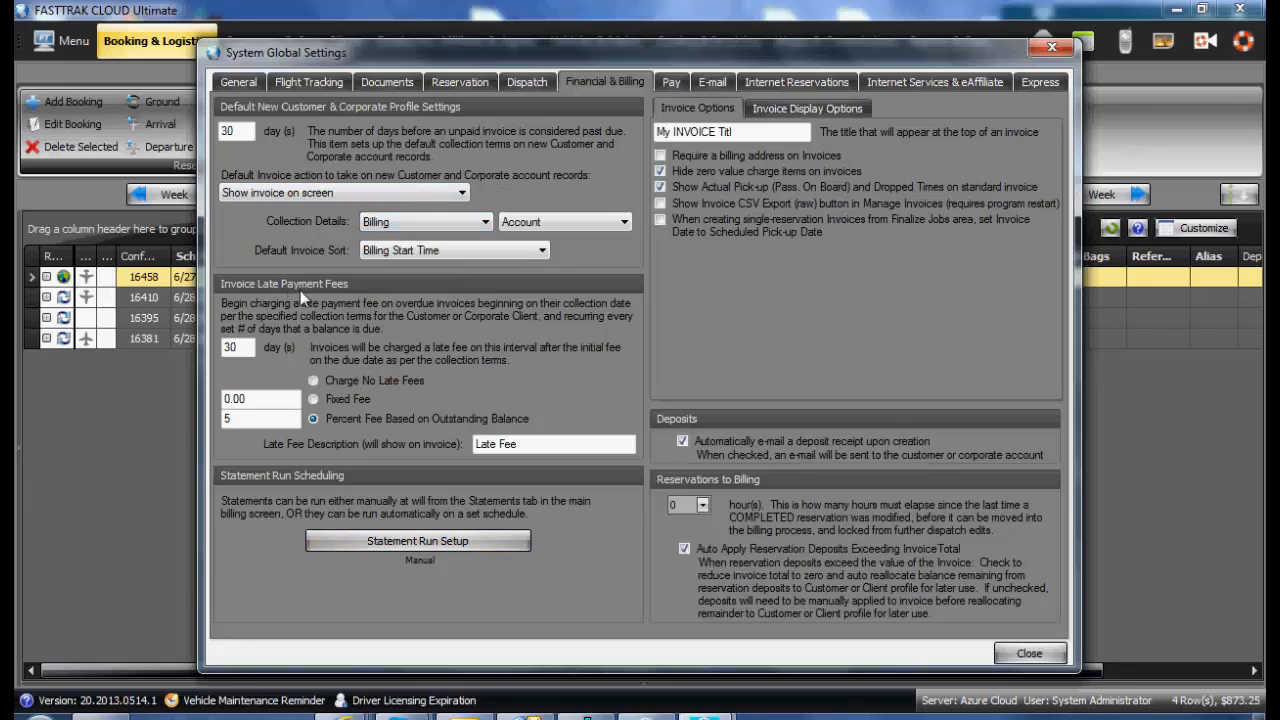
mouse_move(440, 362)
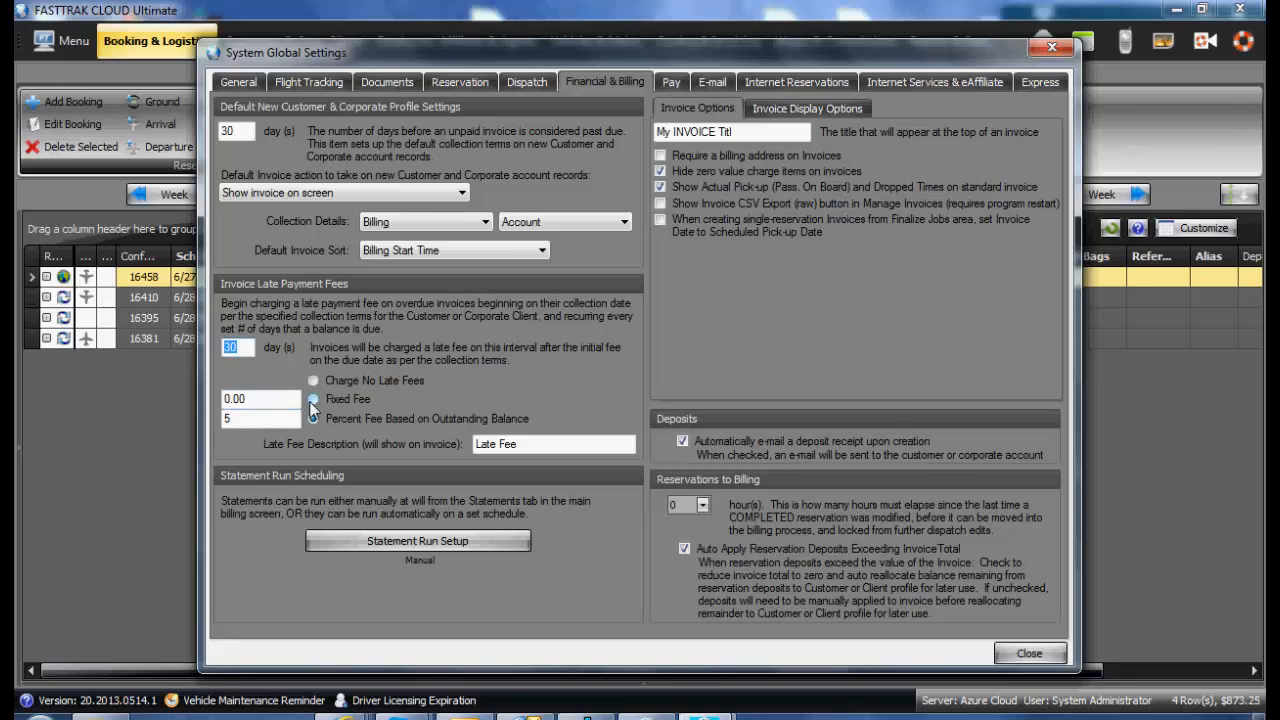
left_click(313, 418)
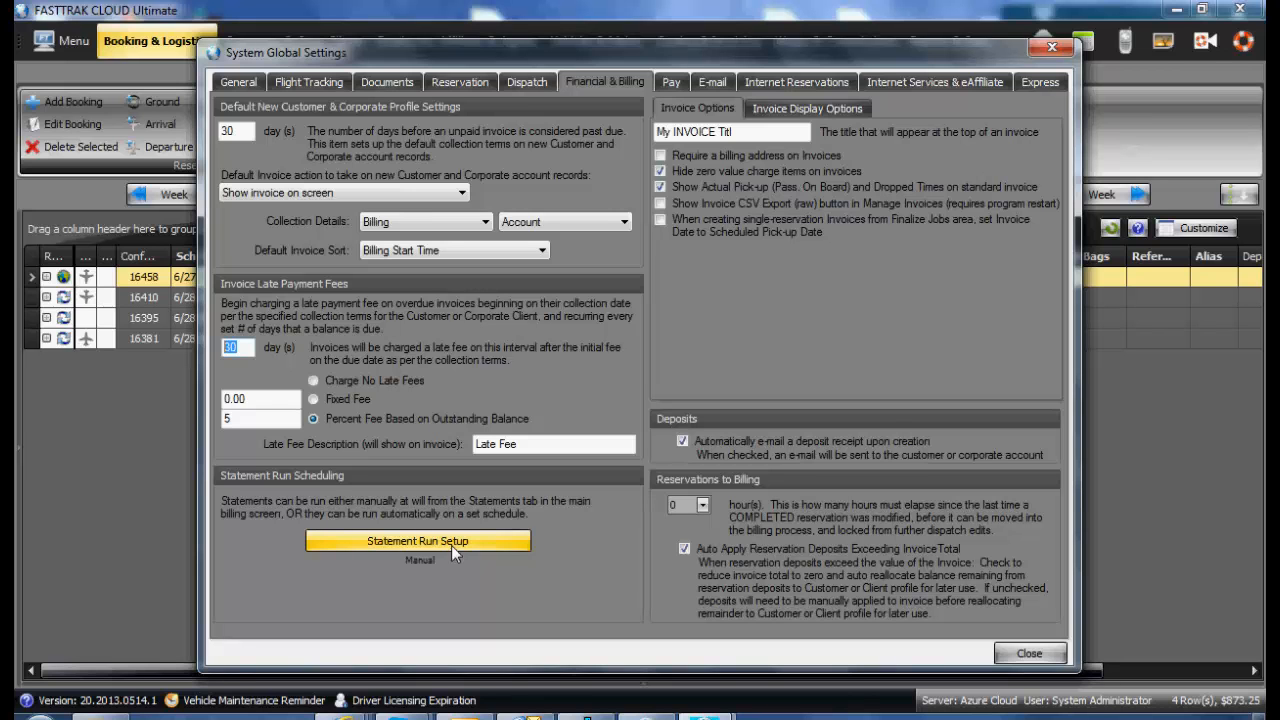
mouse_move(520, 608)
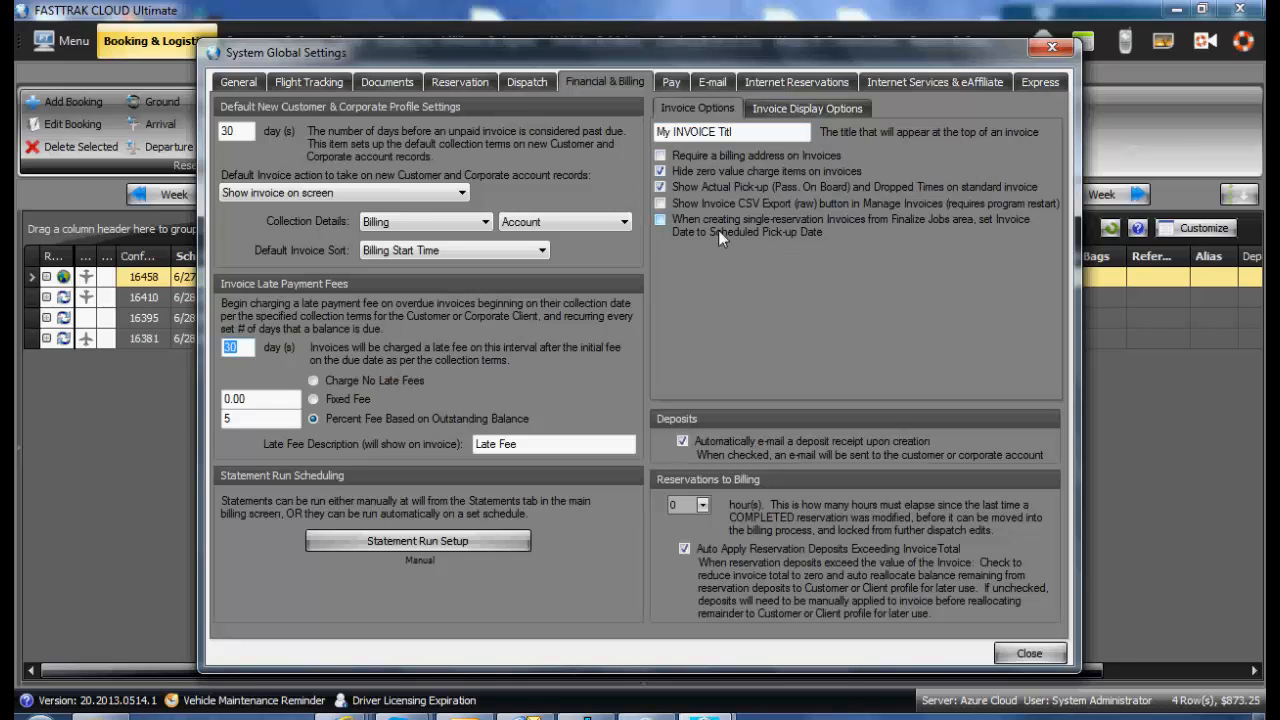
mouse_move(740, 235)
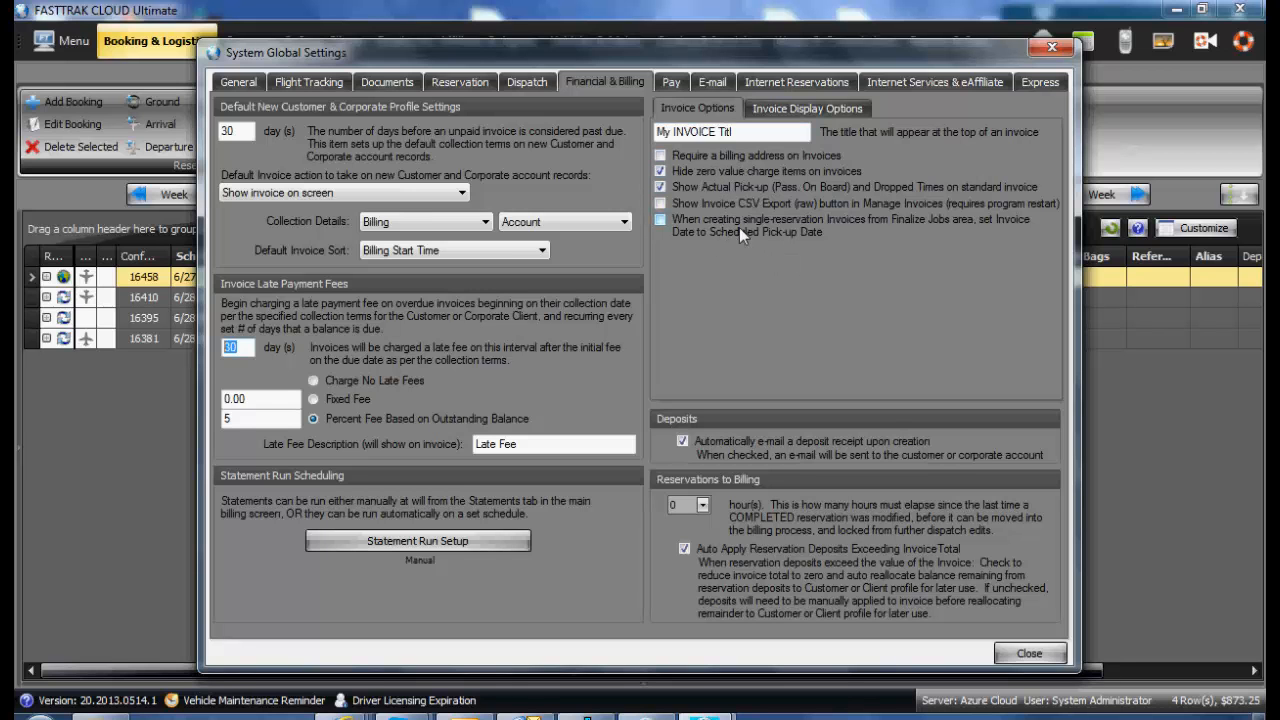
Select the invoice title field, then view the Invoice Display Options tab
left_click(731, 131)
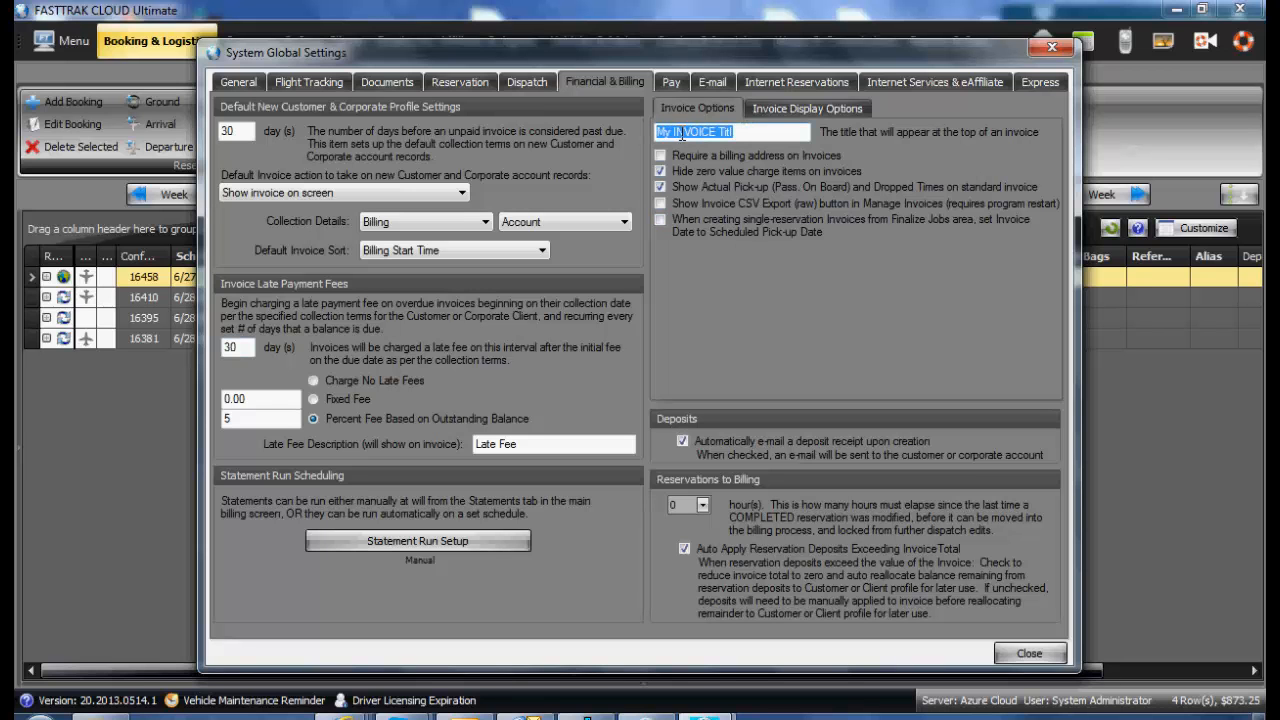
mouse_move(825, 140)
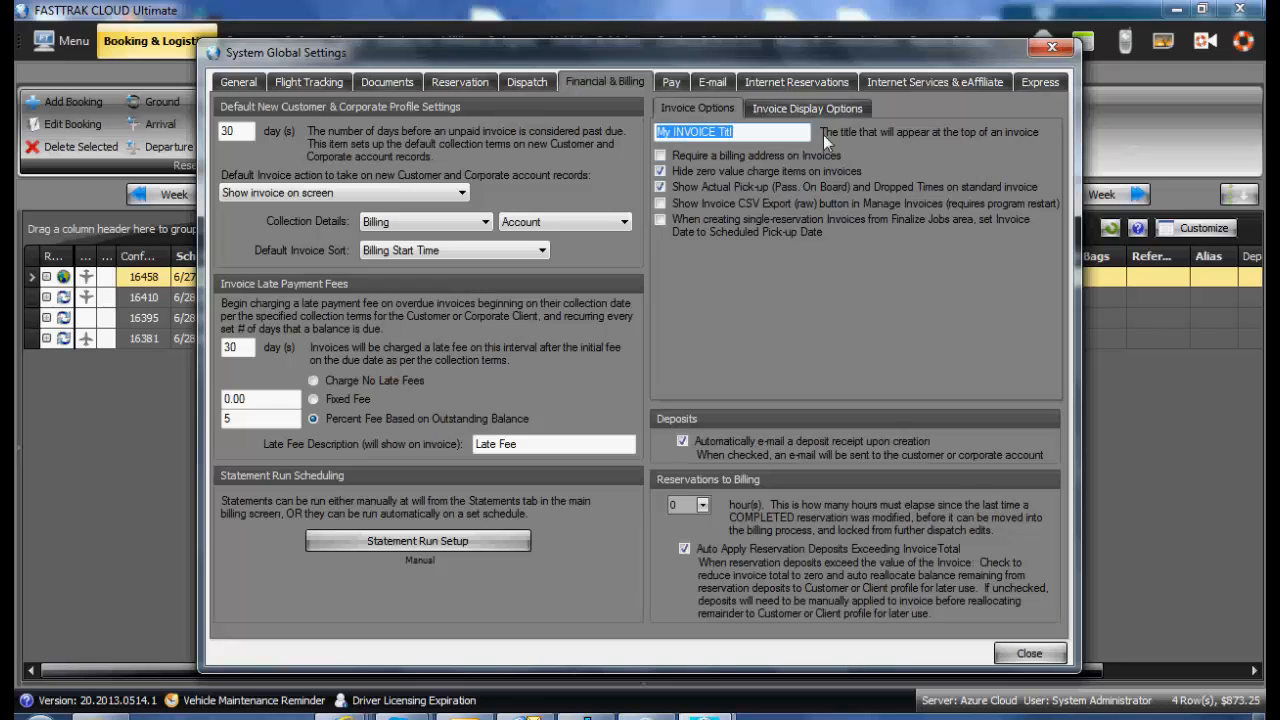
left_click(807, 108)
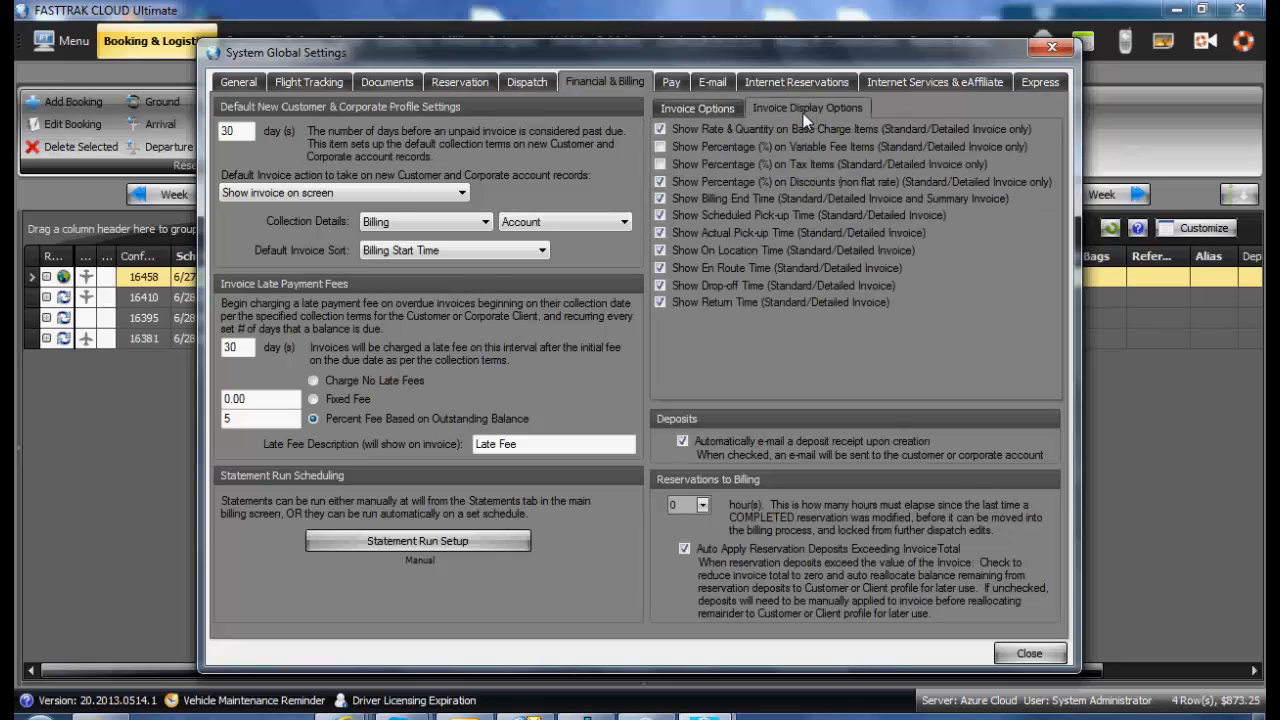
left_click(660, 198)
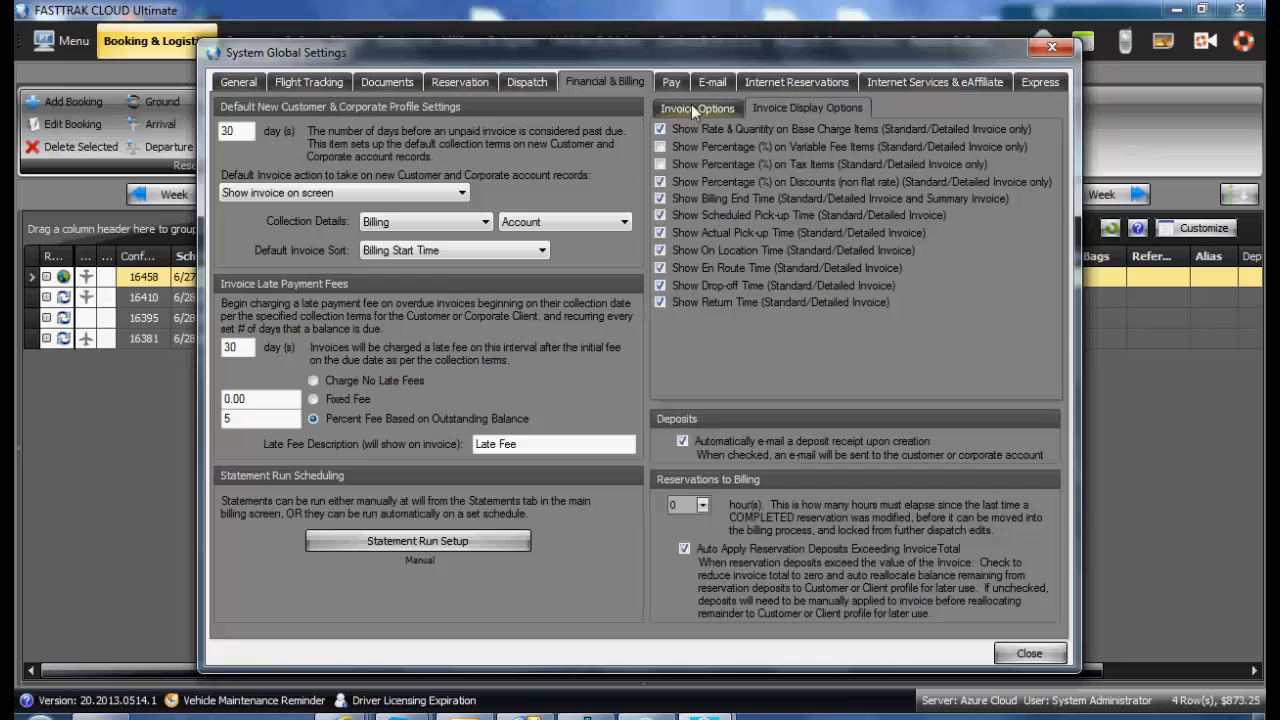
Go back to the Invoice Options tab showing invoice title and zero-value charge hiding
left_click(807, 108)
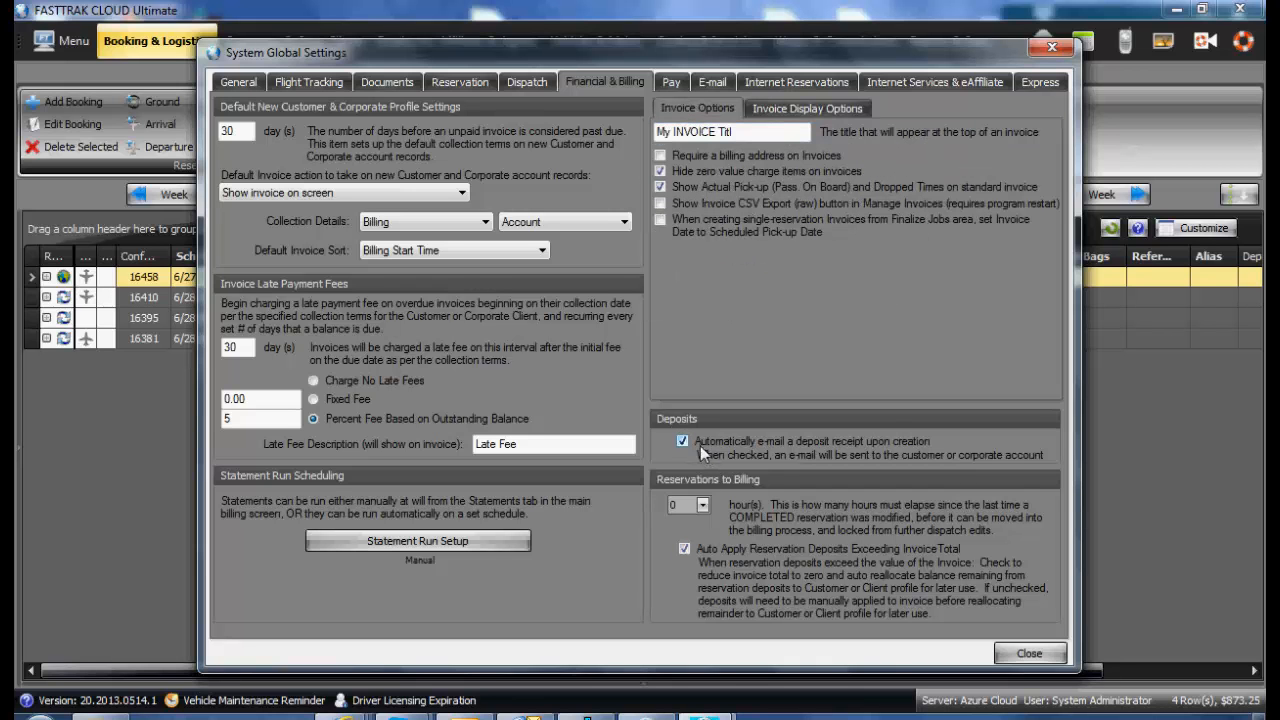
mouse_move(688, 452)
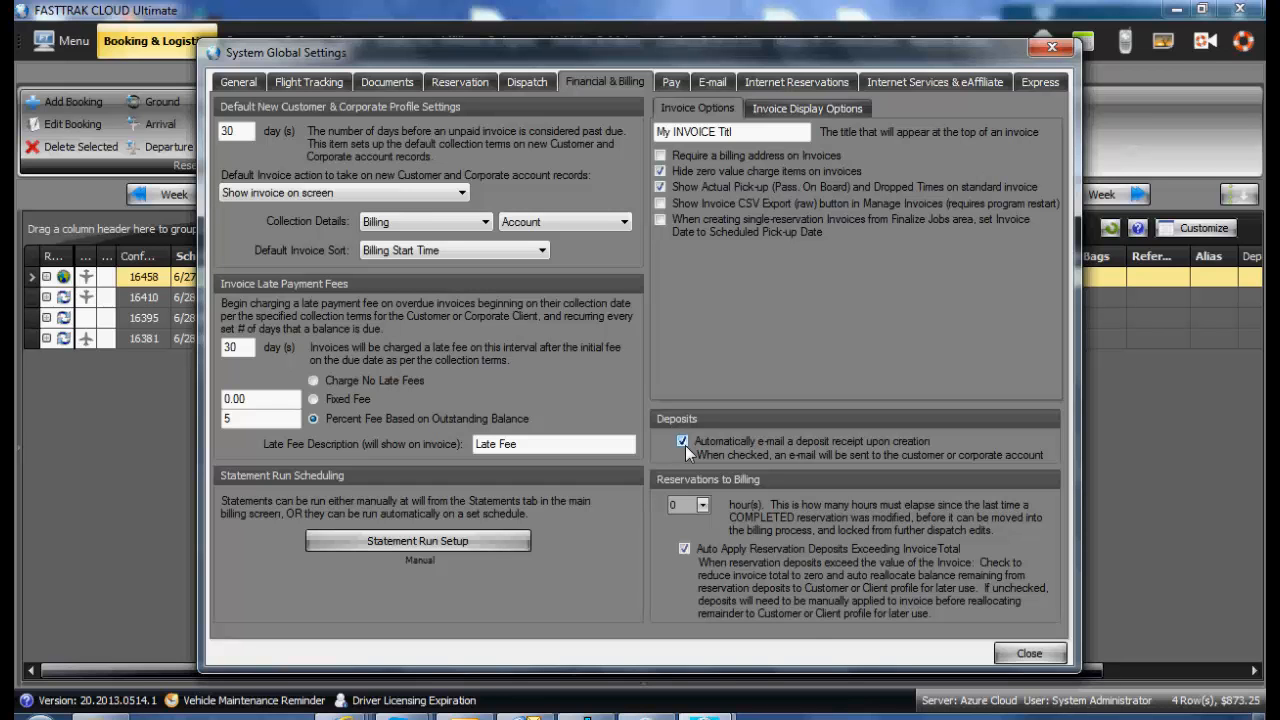
mouse_move(705, 510)
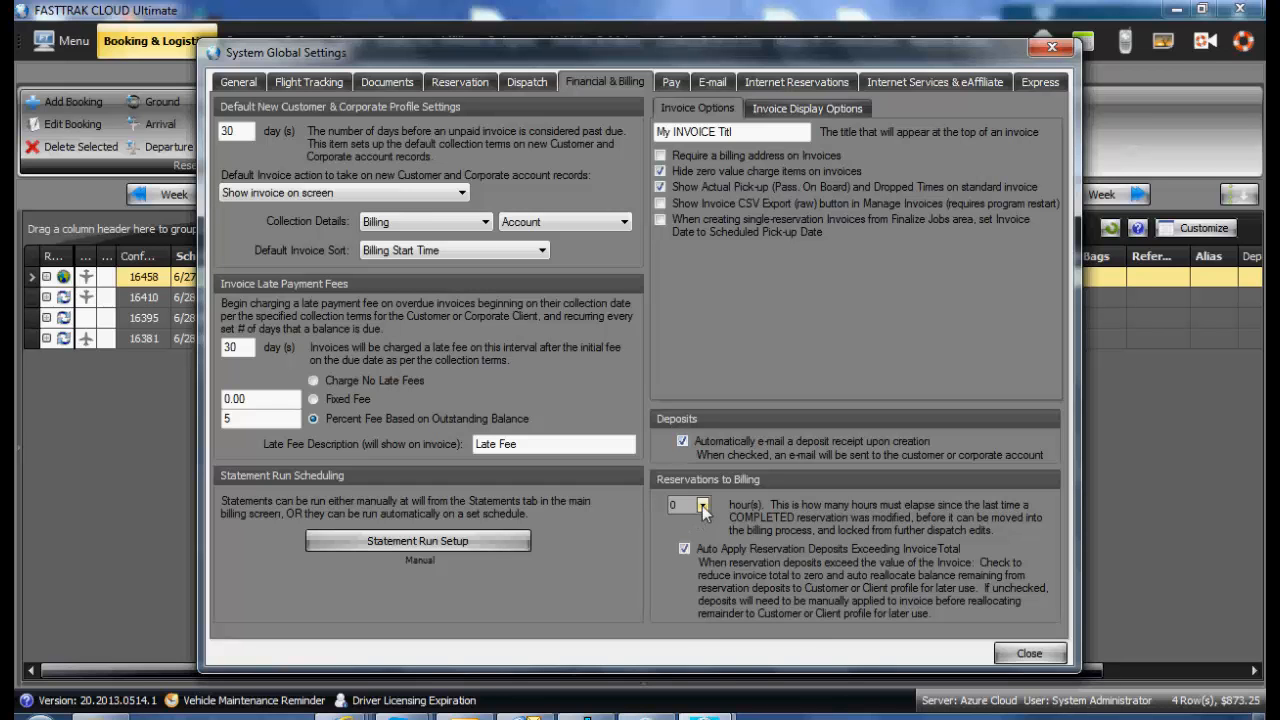
left_click(702, 504)
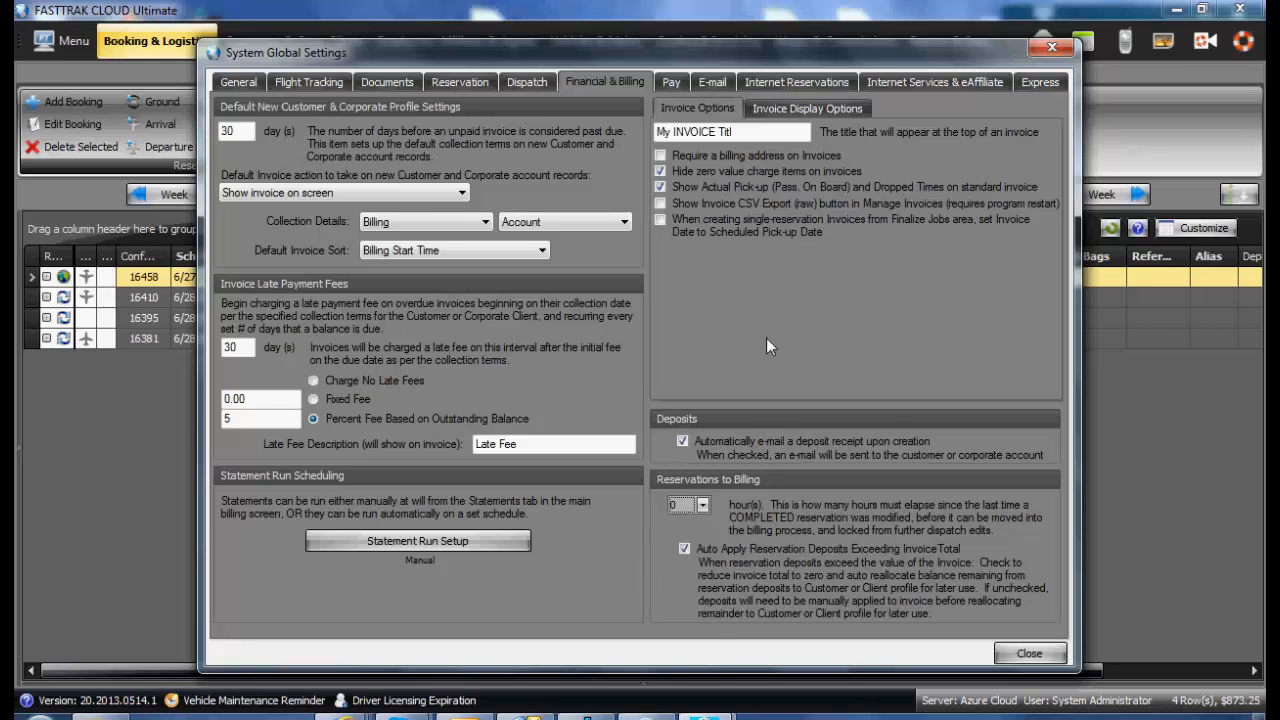
mouse_move(785, 360)
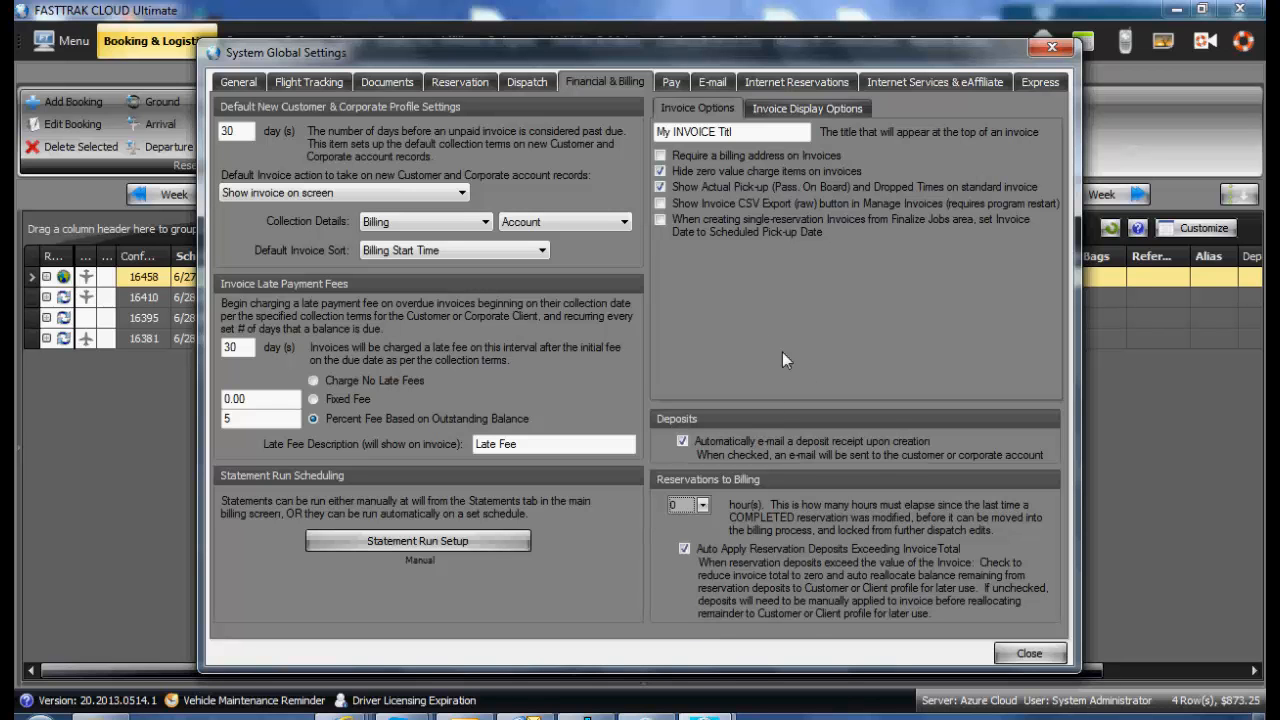